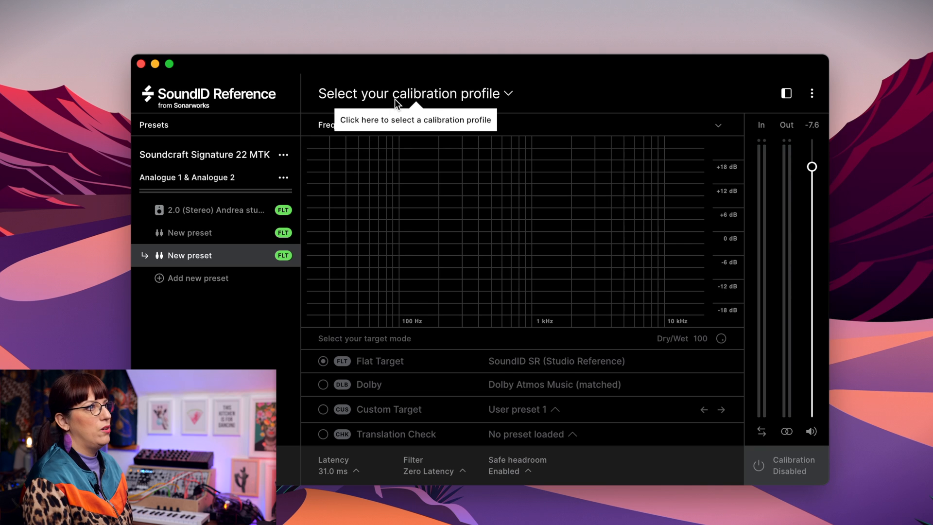
# Choose 'Create a new speaker profile' from the calibration profile selector
pyautogui.click(411, 93)
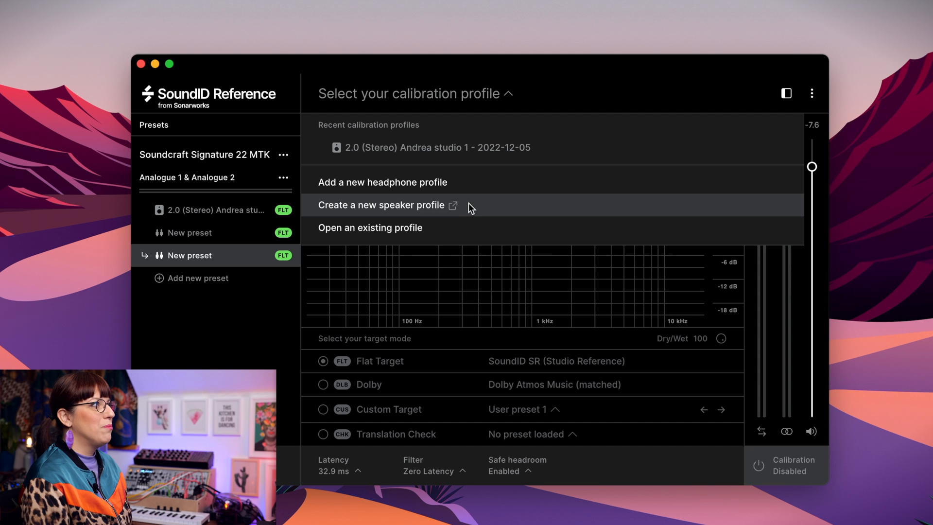
pyautogui.click(381, 205)
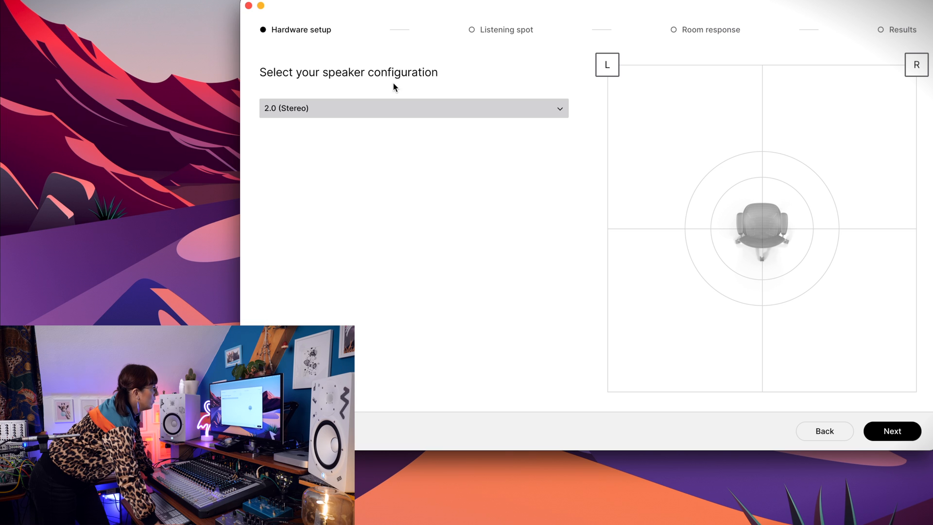
pyautogui.moveTo(860, 423)
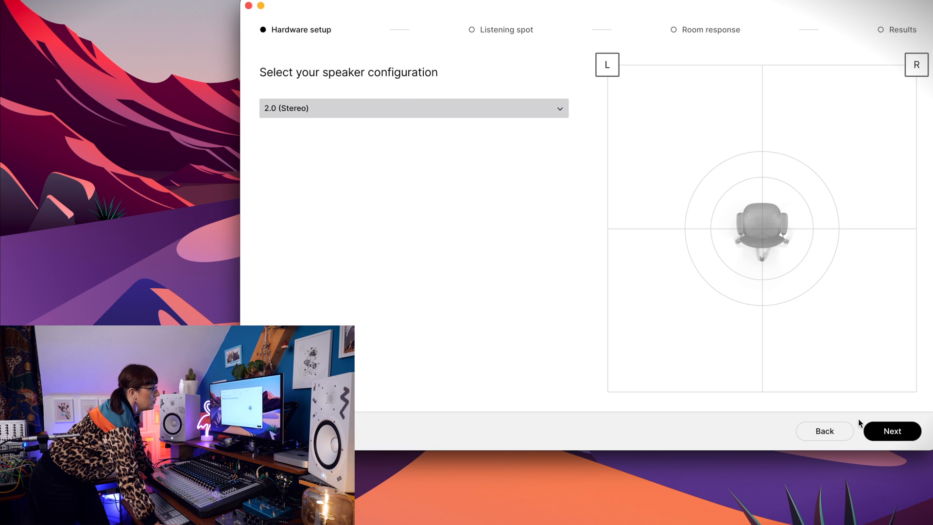
# Confirm 2.0 Stereo, the checklist, mic input Analogue 6, mic calibration and outputs Analogue 1/2
pyautogui.click(892, 432)
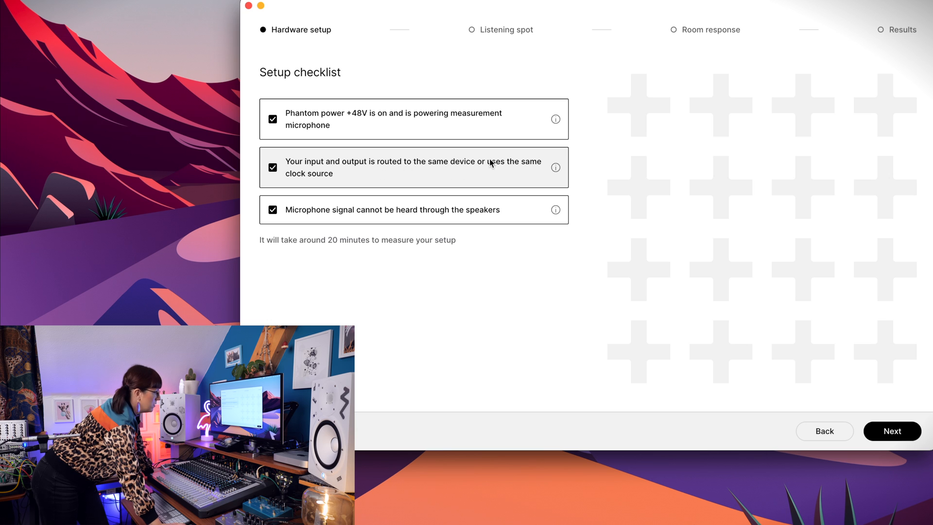
pyautogui.moveTo(414, 217)
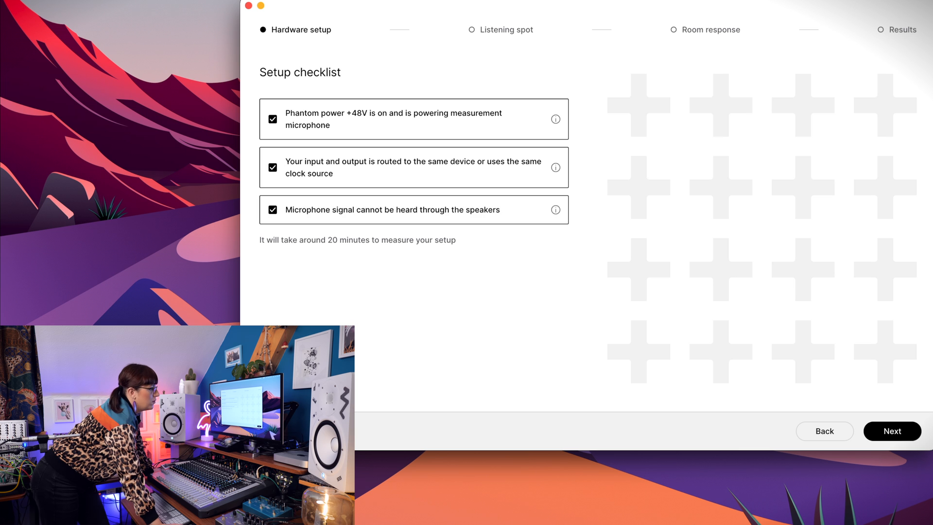
pyautogui.click(892, 431)
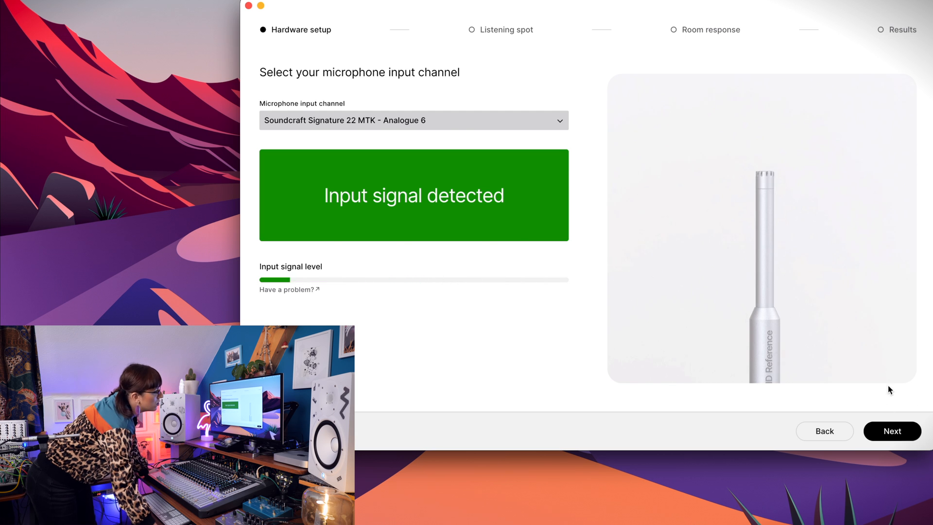
pyautogui.click(893, 431)
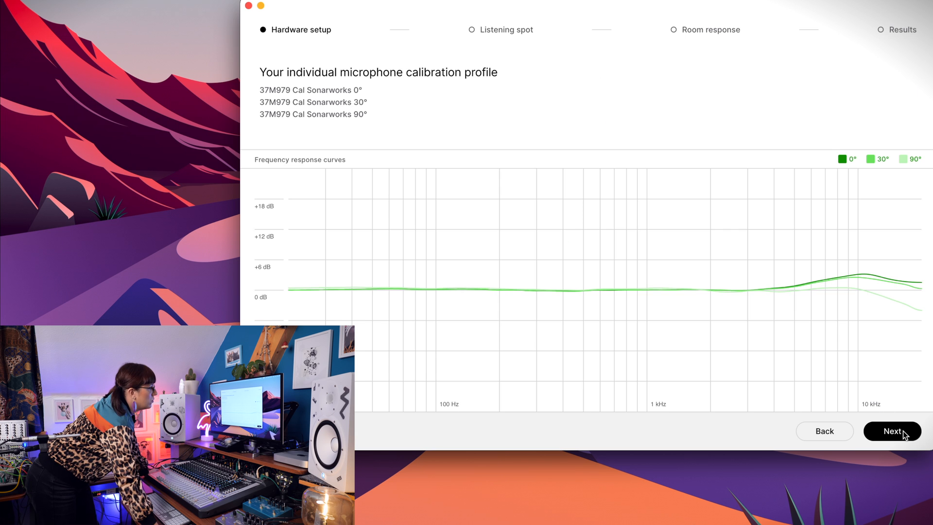
pyautogui.click(893, 431)
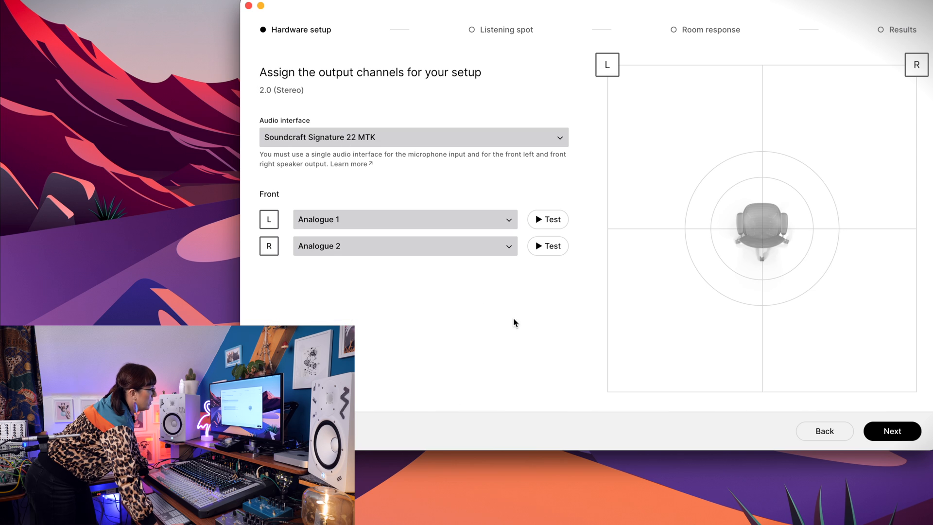
pyautogui.moveTo(551, 306)
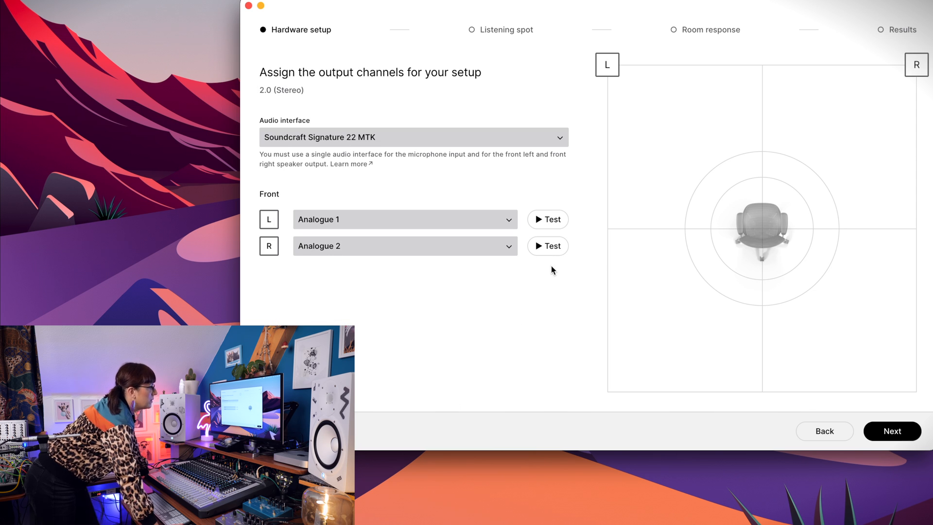
pyautogui.click(892, 432)
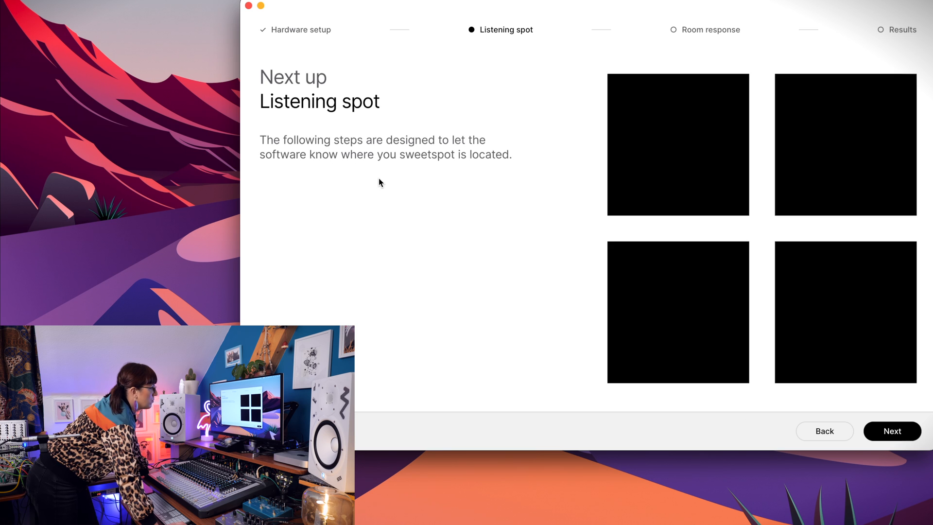
pyautogui.moveTo(427, 167)
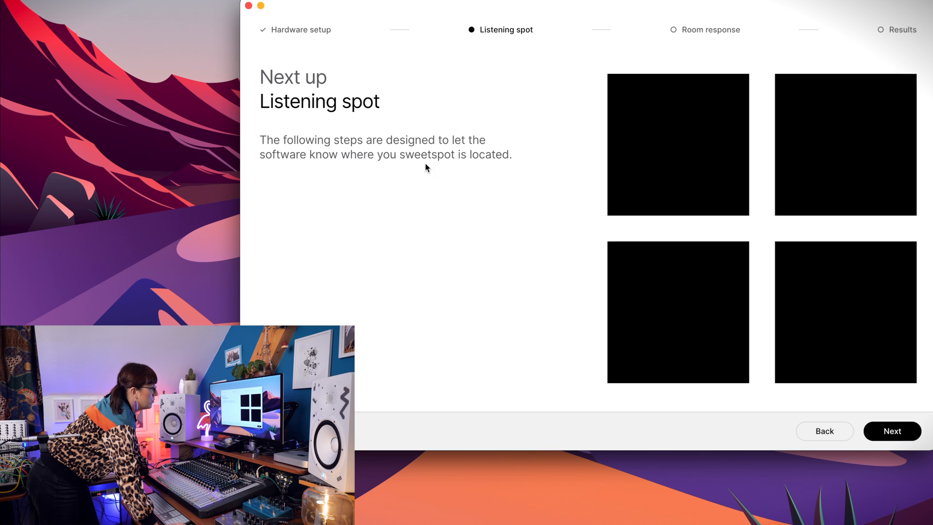
# Play the test tone, confirm speaker volume at conversation level, and start mic gain adjustment
pyautogui.click(892, 431)
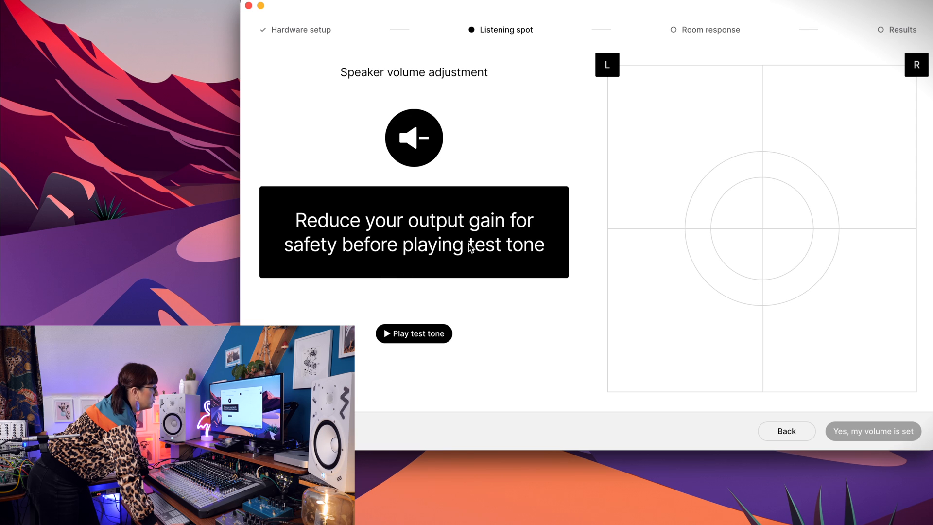
pyautogui.moveTo(468, 354)
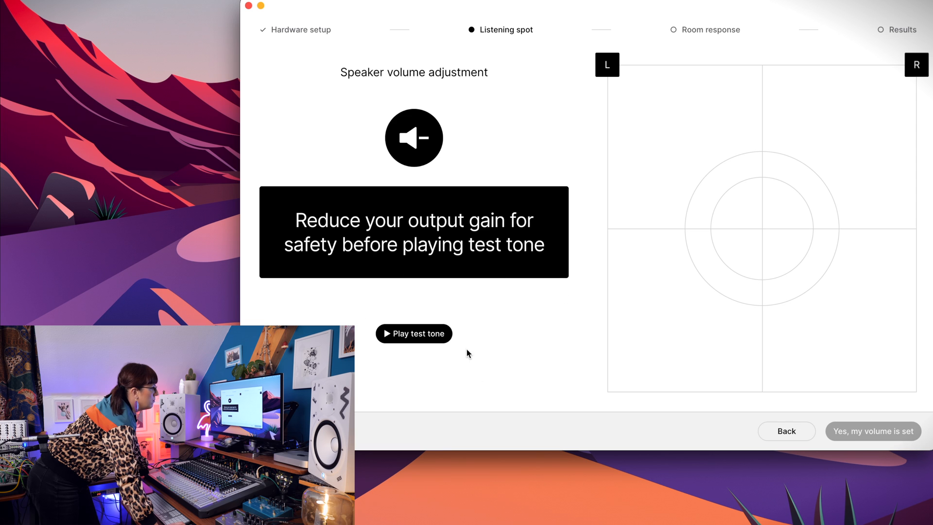
pyautogui.click(414, 333)
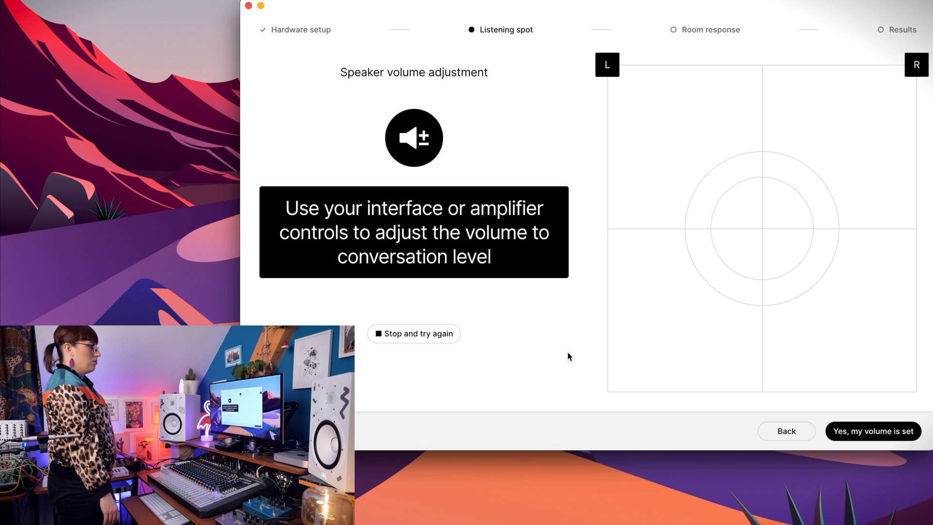
pyautogui.moveTo(765, 245)
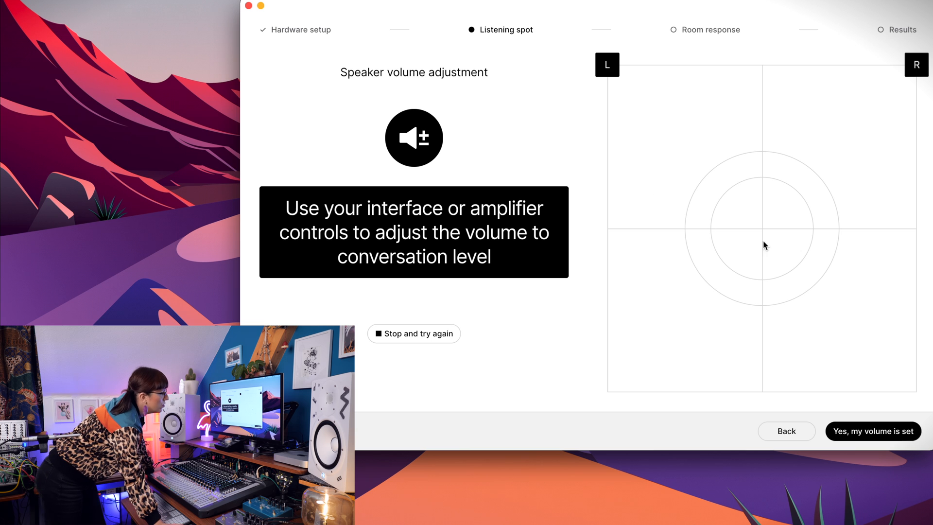
pyautogui.click(873, 431)
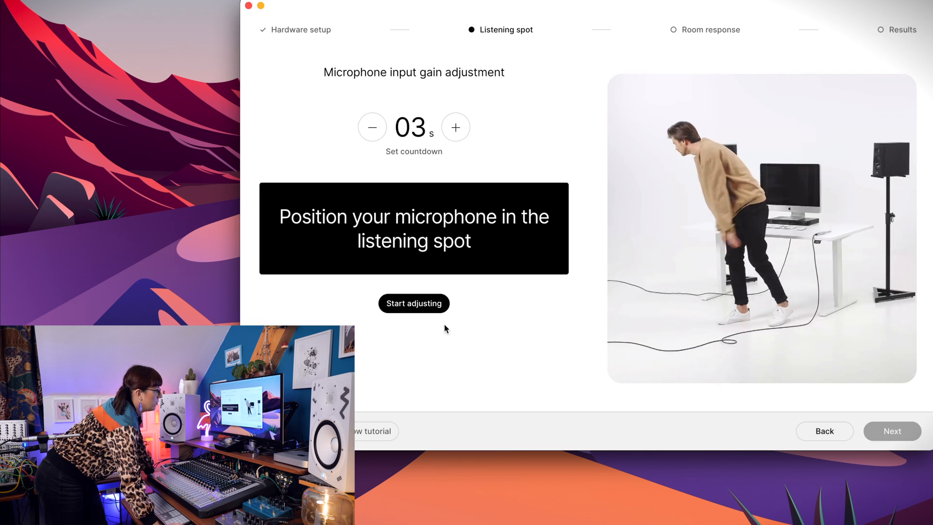
pyautogui.click(414, 303)
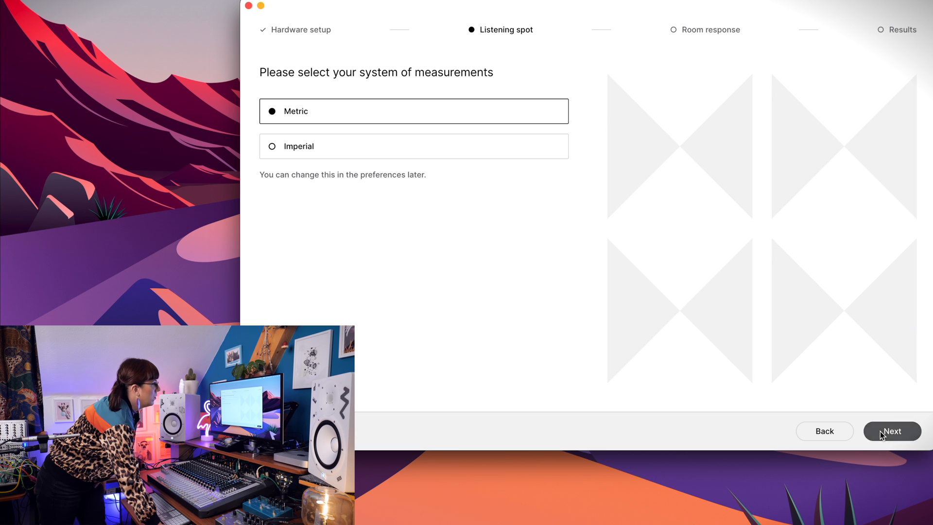
# Measure in Metric, run the speaker measurements and accept ~94 cm distances to each speaker
pyautogui.click(892, 431)
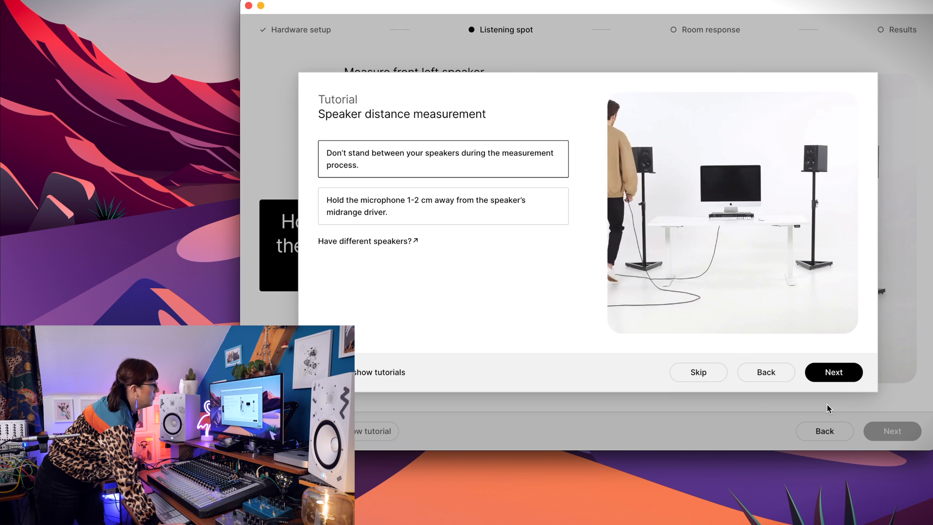
pyautogui.click(834, 371)
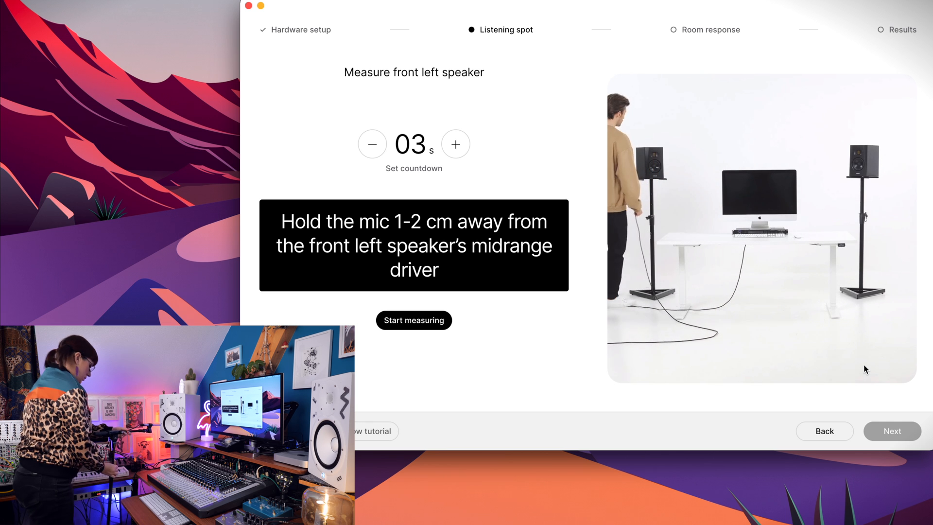
pyautogui.click(414, 321)
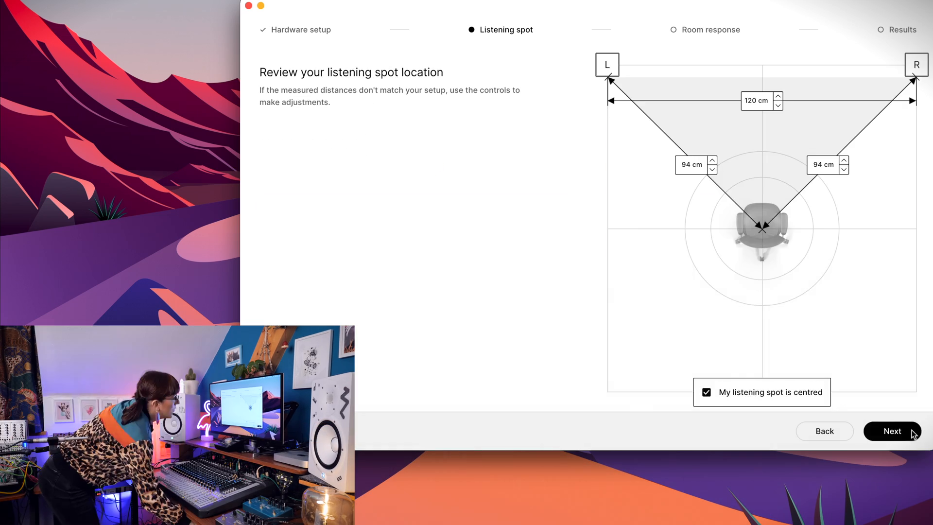
pyautogui.click(892, 431)
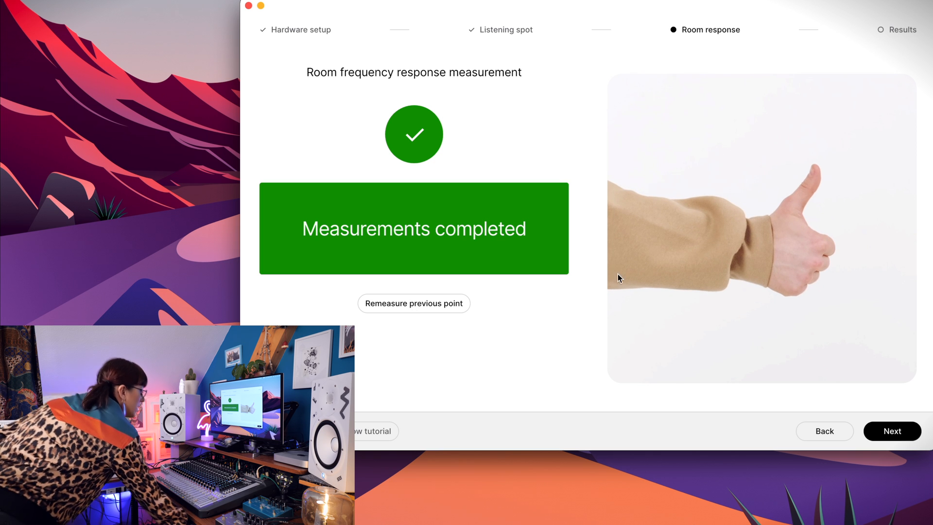
pyautogui.click(892, 431)
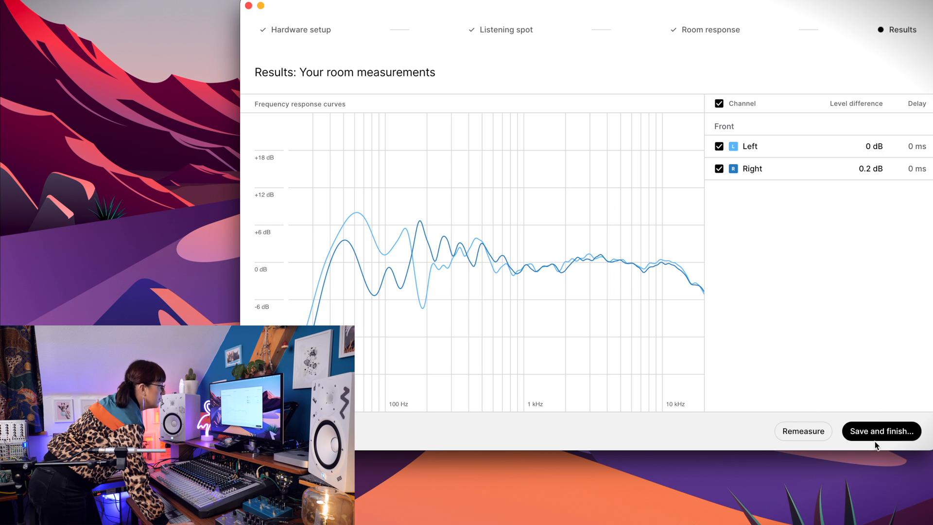
pyautogui.moveTo(354, 213)
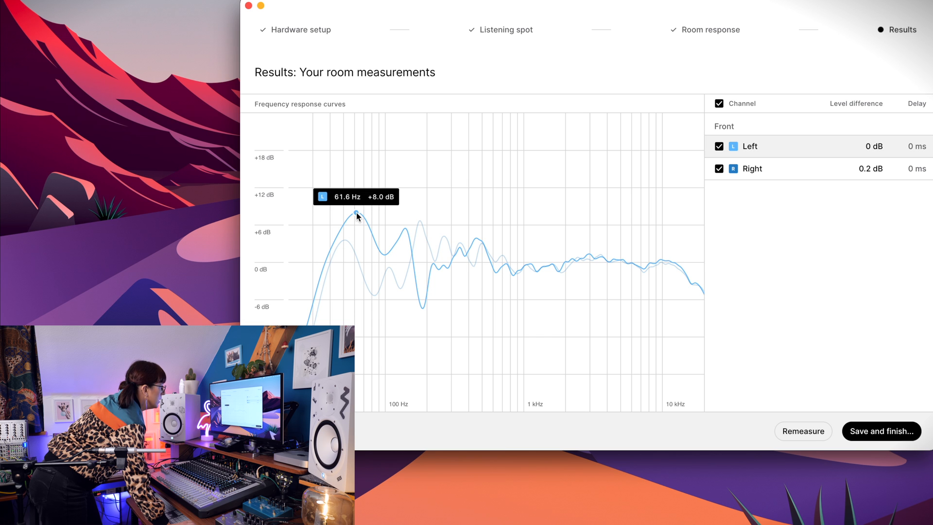
pyautogui.moveTo(358, 220)
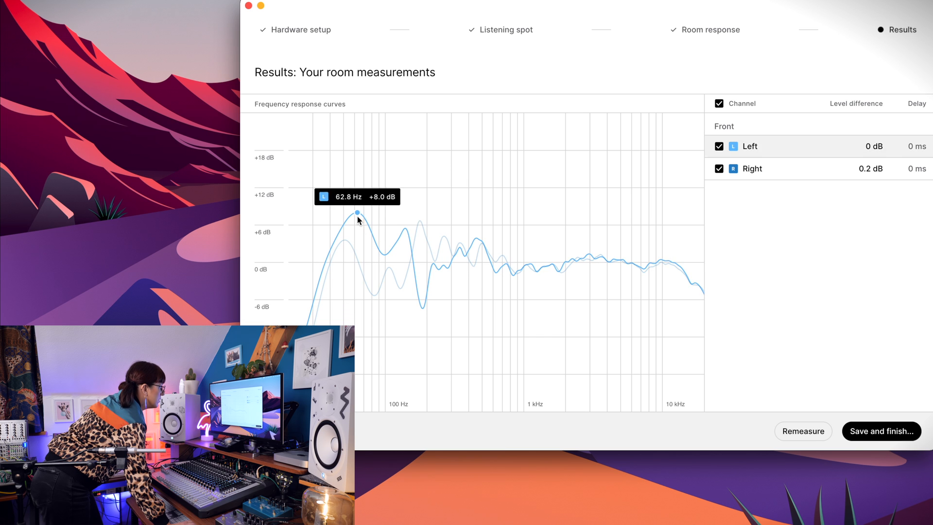
pyautogui.moveTo(419, 332)
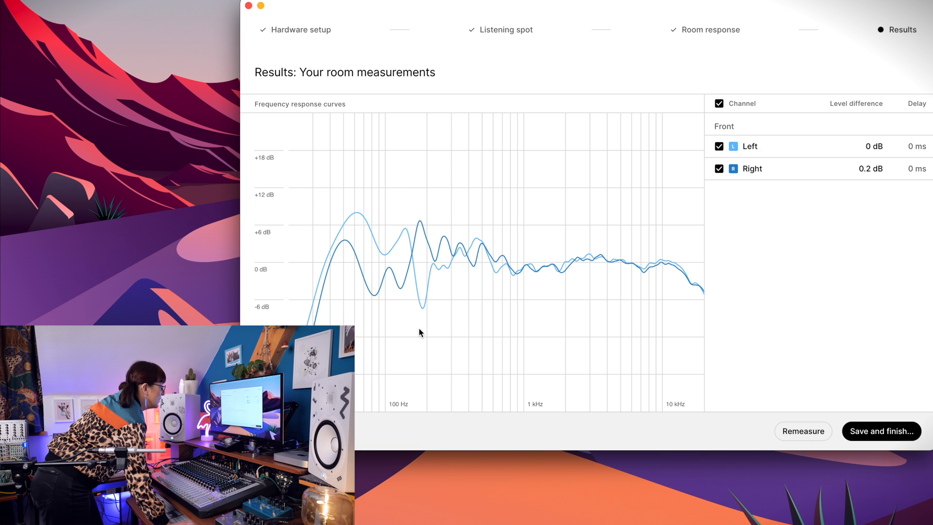
pyautogui.moveTo(385, 264)
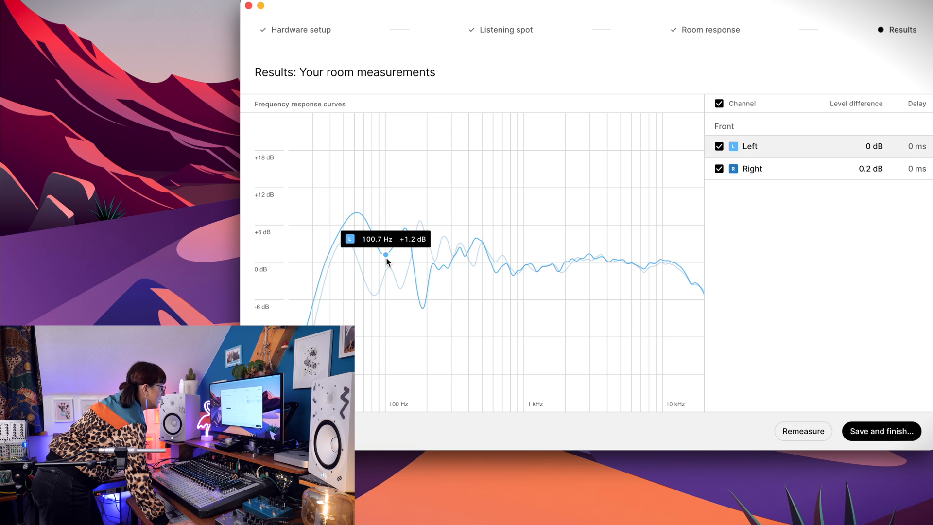
pyautogui.moveTo(570, 272)
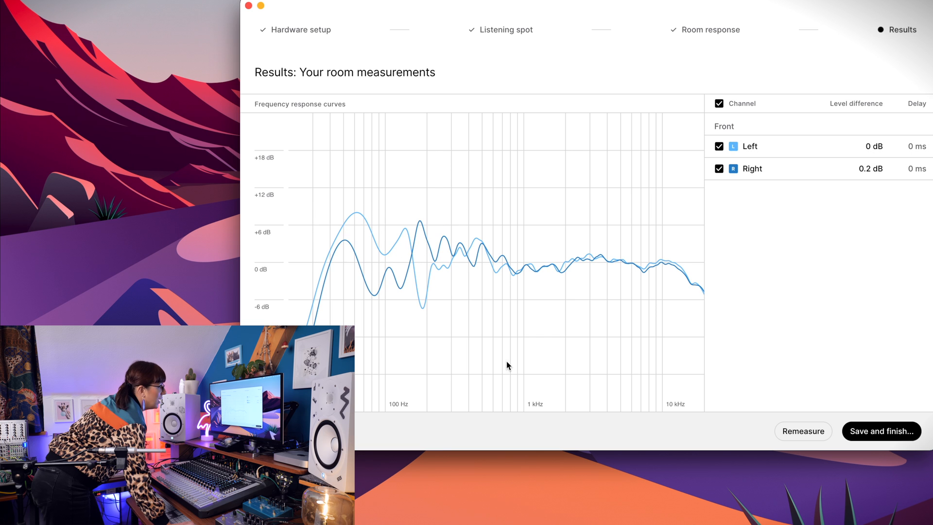
pyautogui.click(881, 431)
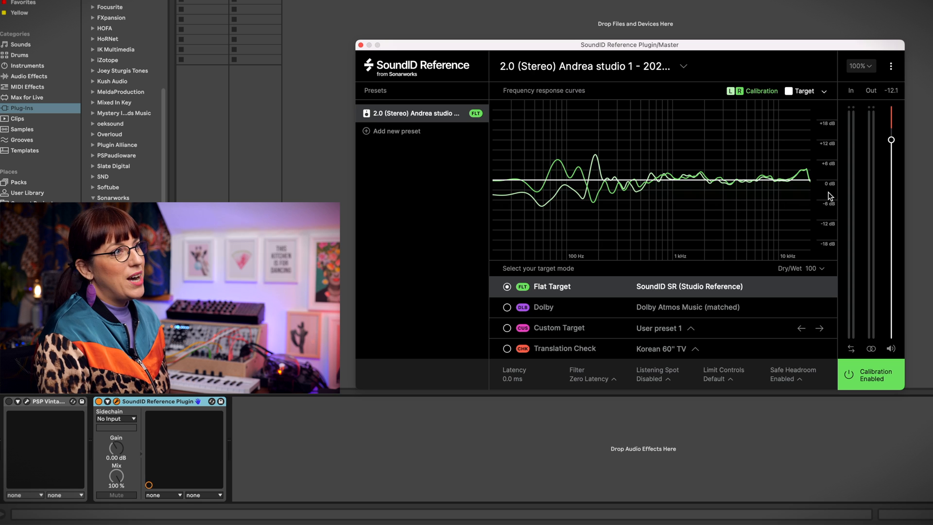
# Select Custom Target, sweep the low/high cut handles and nudge the bell band, then pick Translation Check
pyautogui.click(508, 327)
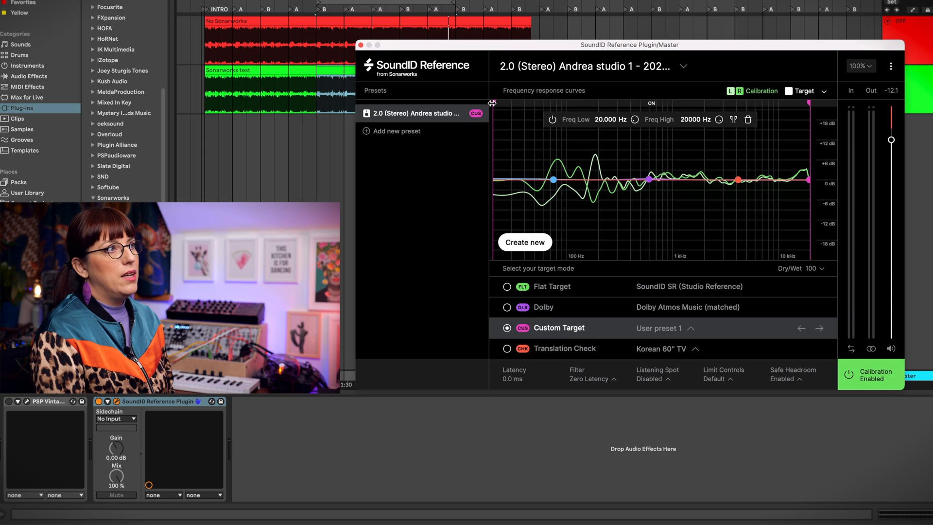
pyautogui.moveTo(491, 103); pyautogui.dragTo(542, 106)
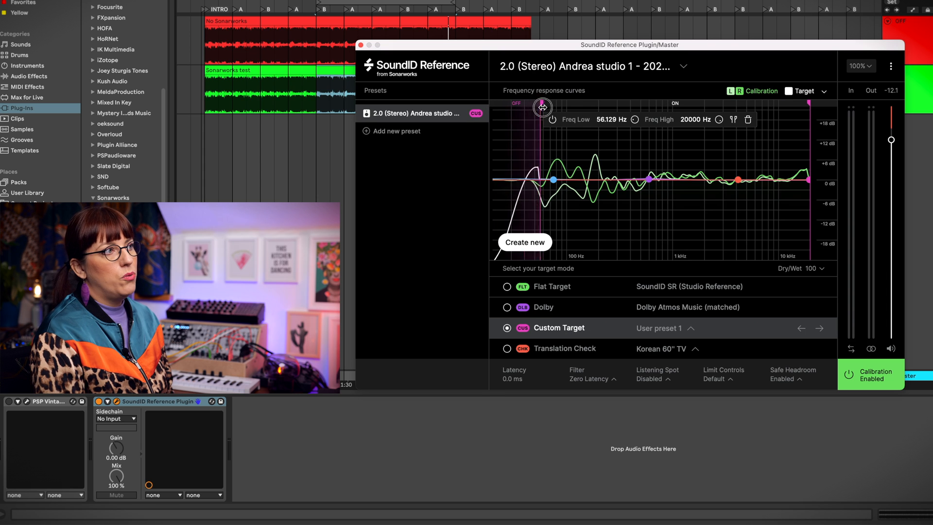
pyautogui.moveTo(542, 108); pyautogui.dragTo(613, 113)
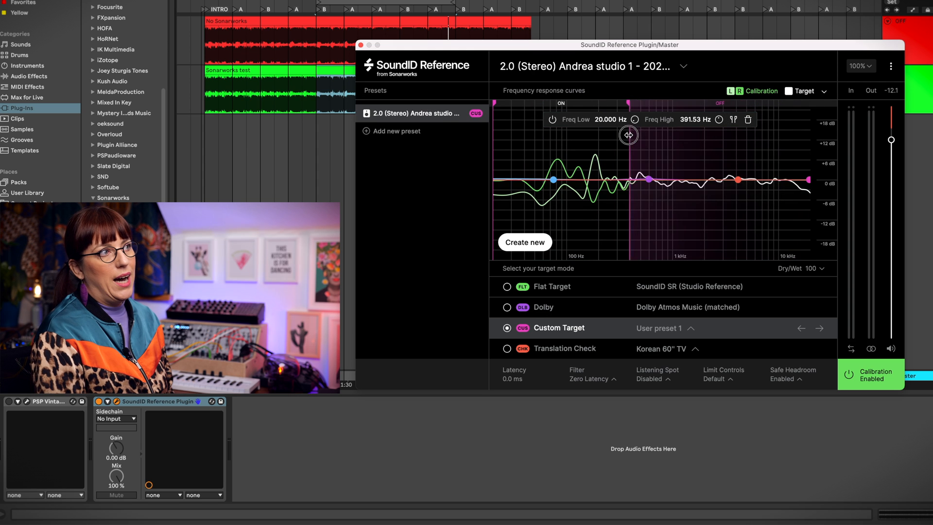
pyautogui.moveTo(629, 134); pyautogui.dragTo(705, 145)
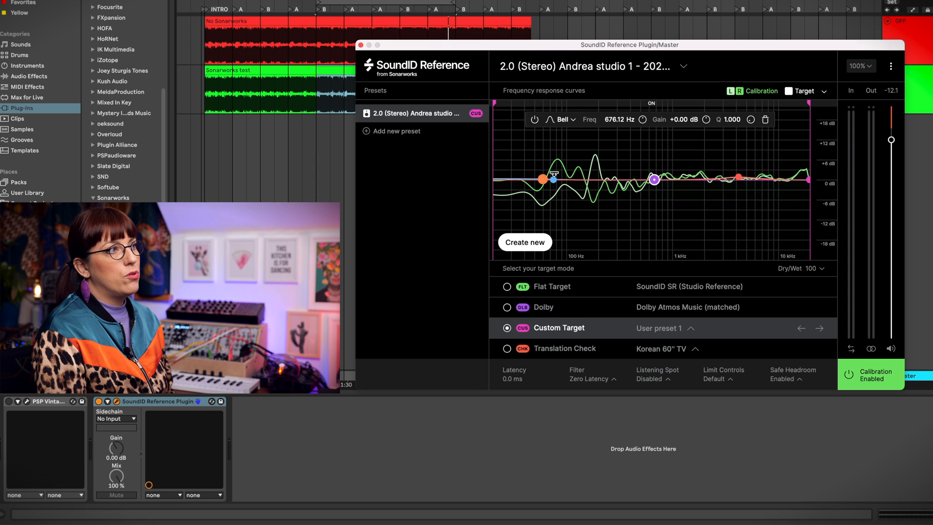
pyautogui.moveTo(653, 179); pyautogui.dragTo(653, 179)
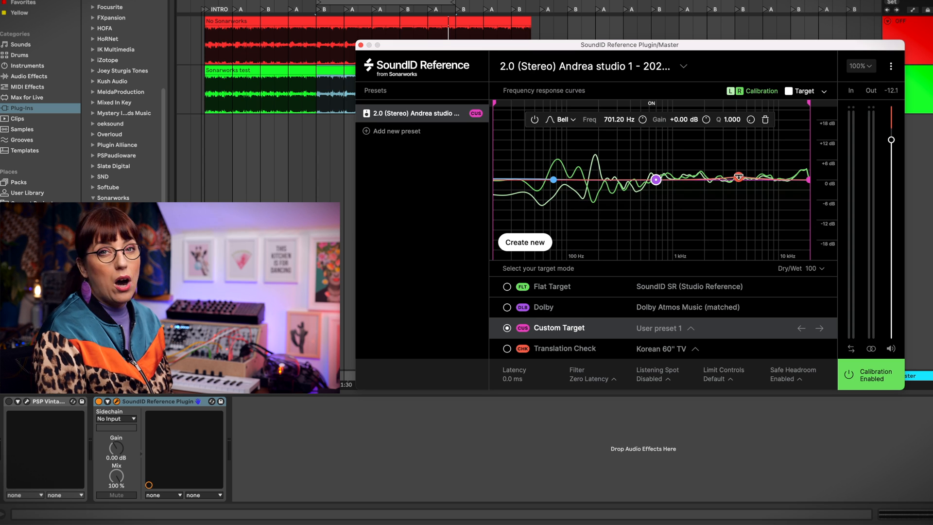
pyautogui.click(507, 348)
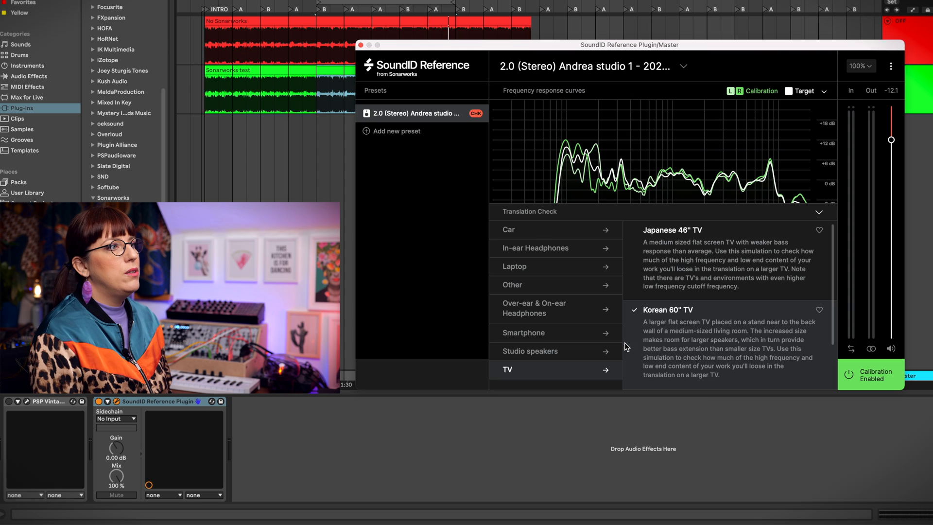
# Browse the In-ear Headphones, Car and TV simulation categories in Translation Check
pyautogui.click(536, 248)
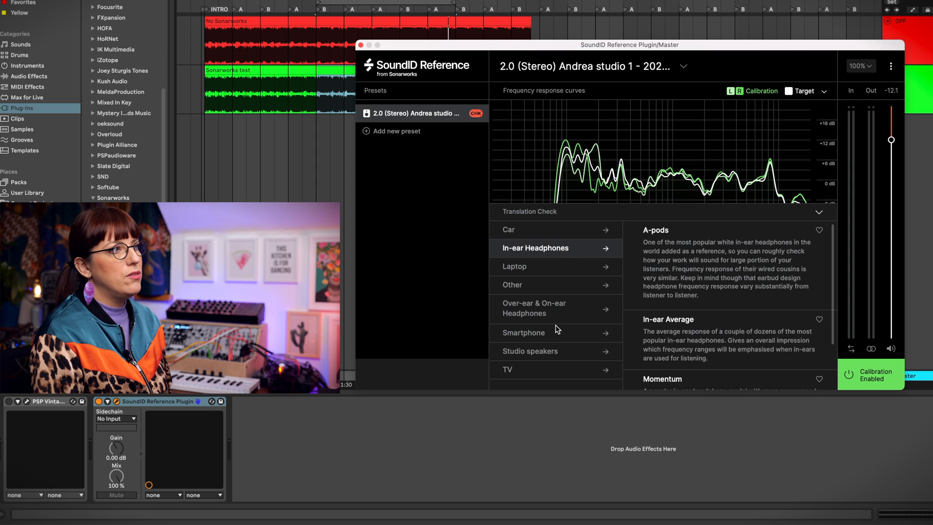
pyautogui.click(528, 229)
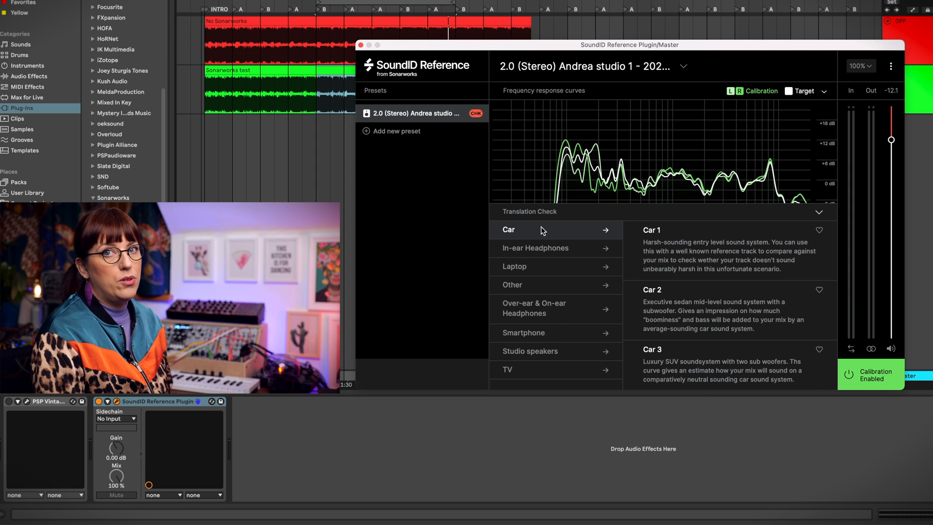
pyautogui.moveTo(563, 260)
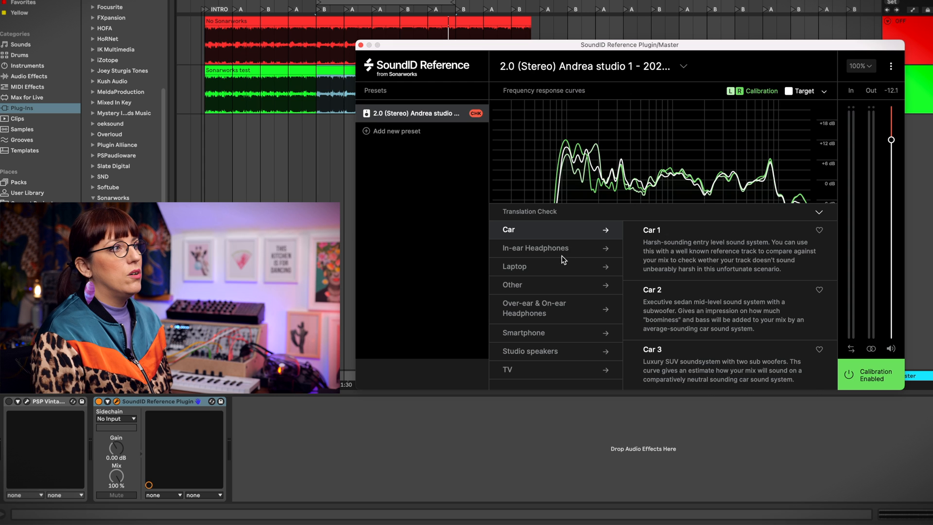
pyautogui.click(514, 266)
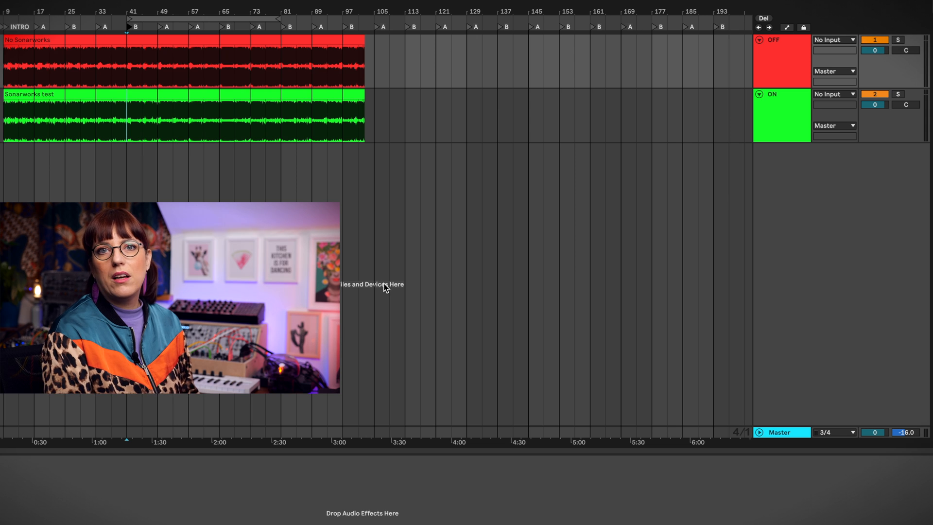
pyautogui.moveTo(455, 345)
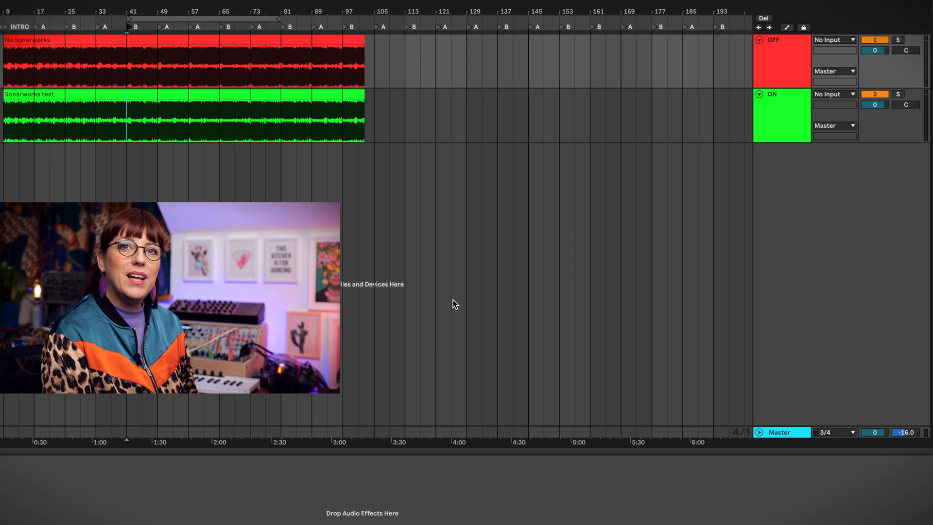
pyautogui.moveTo(495, 324)
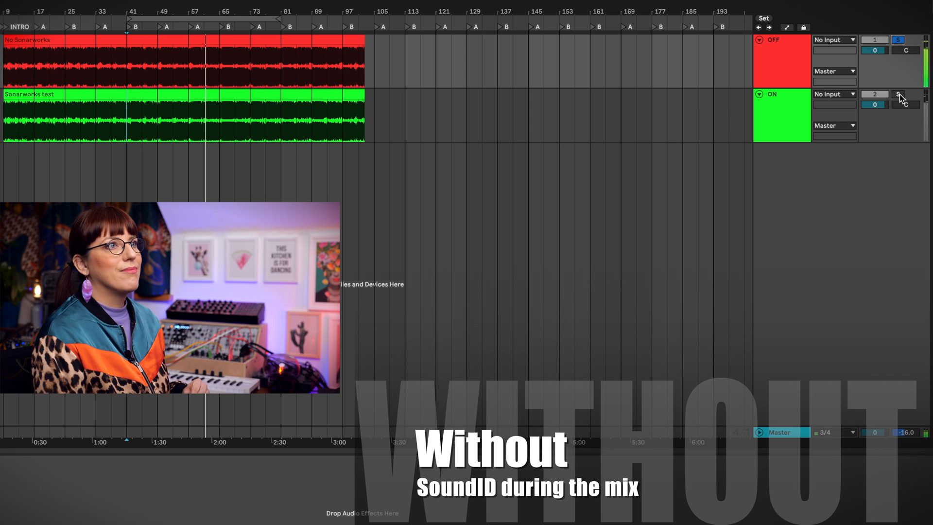
# Solo the Sonarworks test track to audition the calibrated mix
pyautogui.click(899, 96)
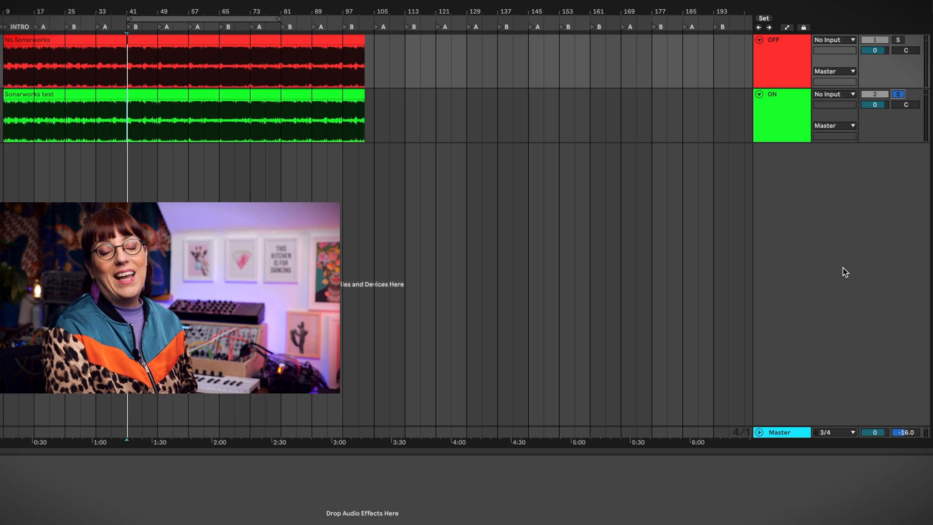
pyautogui.moveTo(866, 276)
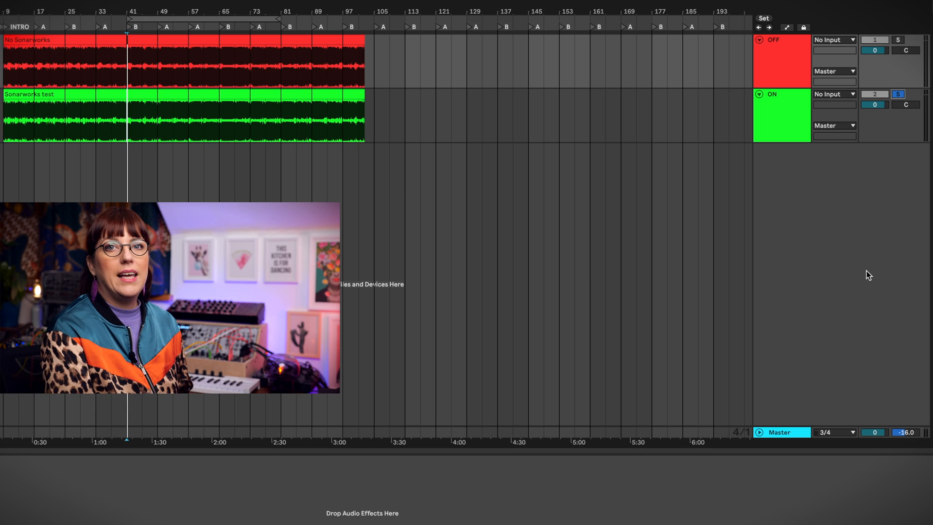